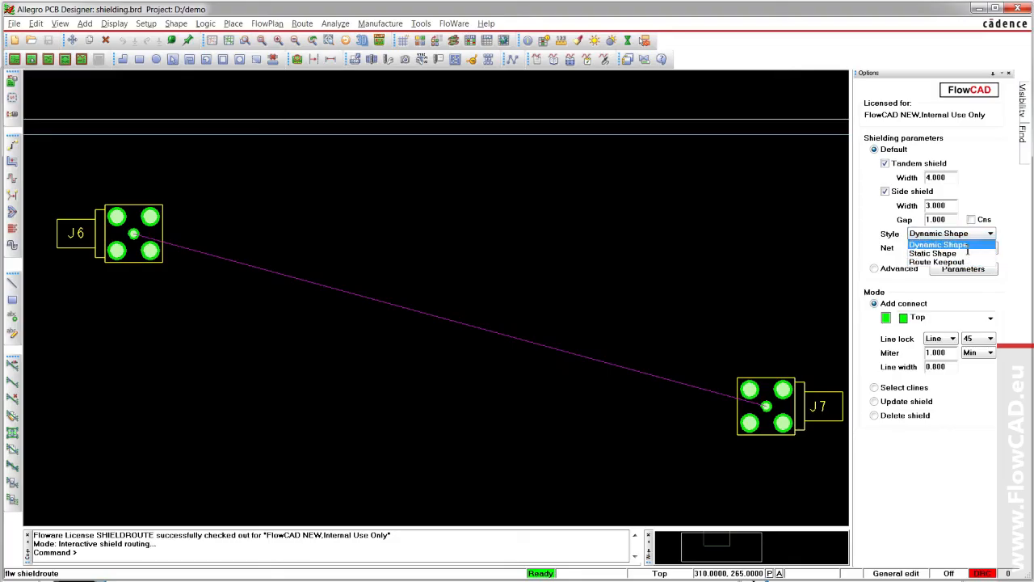
Set the shield style to Dynamic Shape on net Gnd.
{"action": "left_click", "coordinate": [992, 249]}
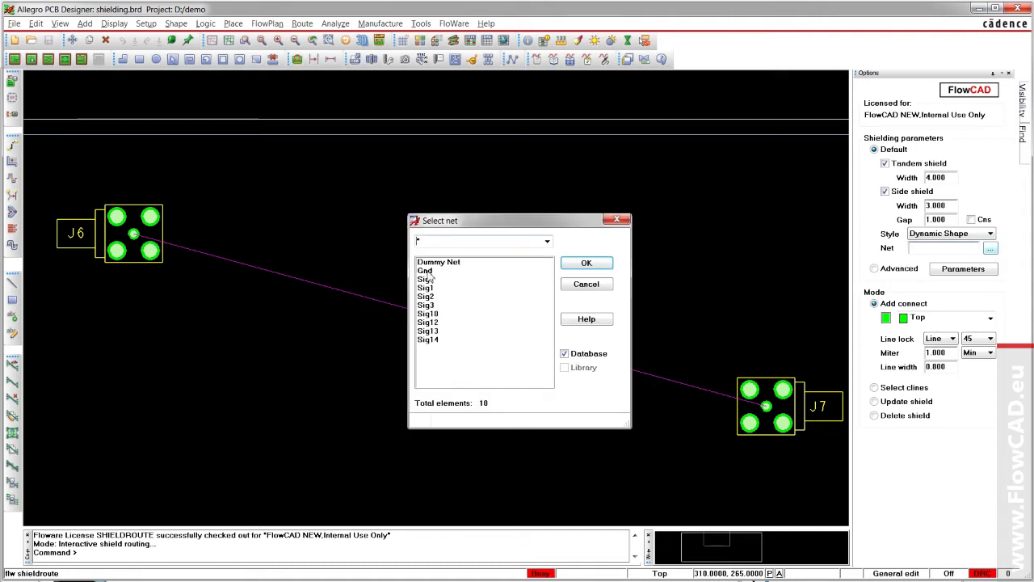
{"action": "left_click", "coordinate": [424, 270]}
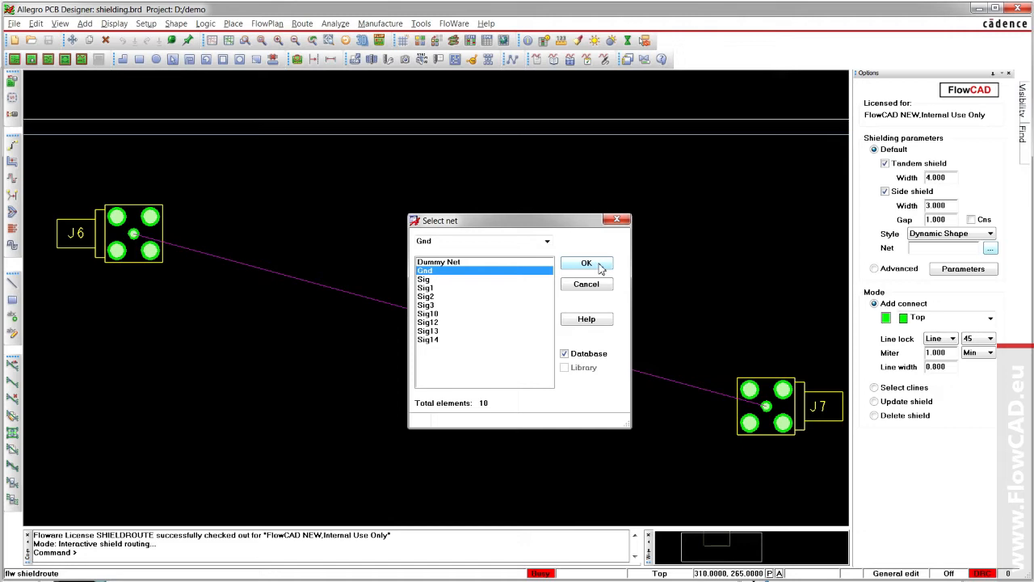
{"action": "left_click", "coordinate": [587, 262]}
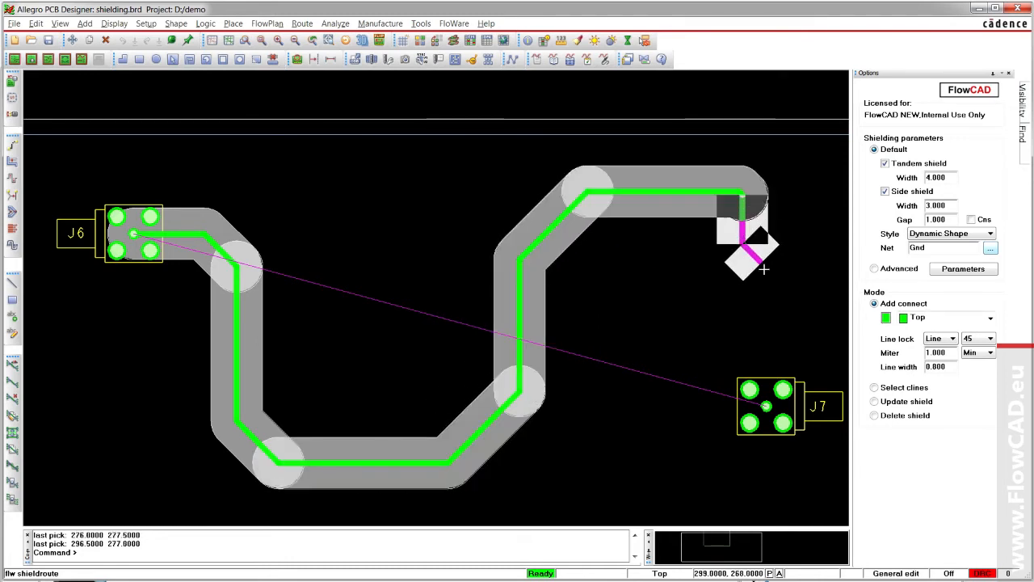
Route the meandering shielded trace from J6 to J7 in Add connect mode.
{"action": "right_click", "coordinate": [762, 268]}
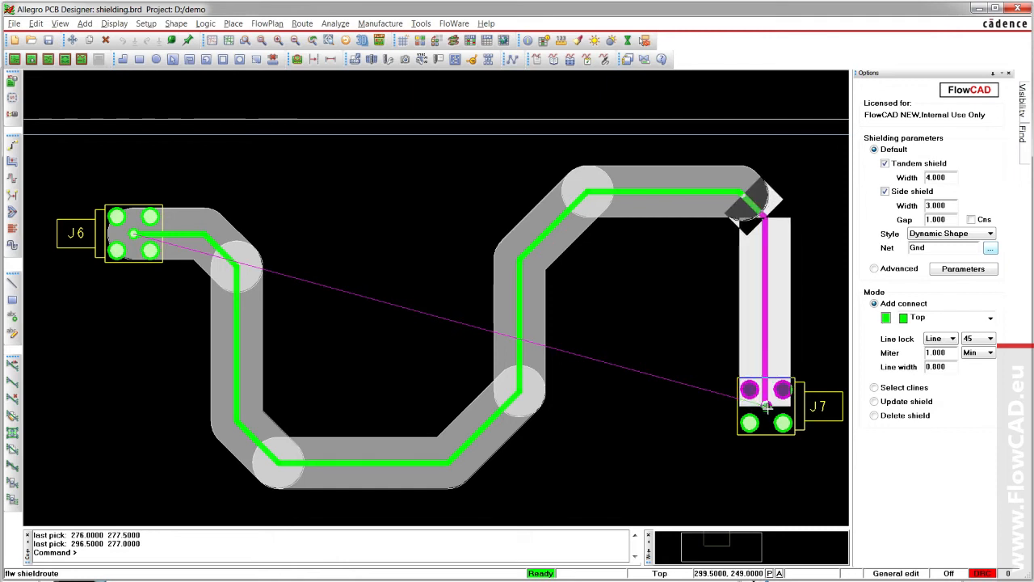
{"action": "left_click", "coordinate": [763, 404]}
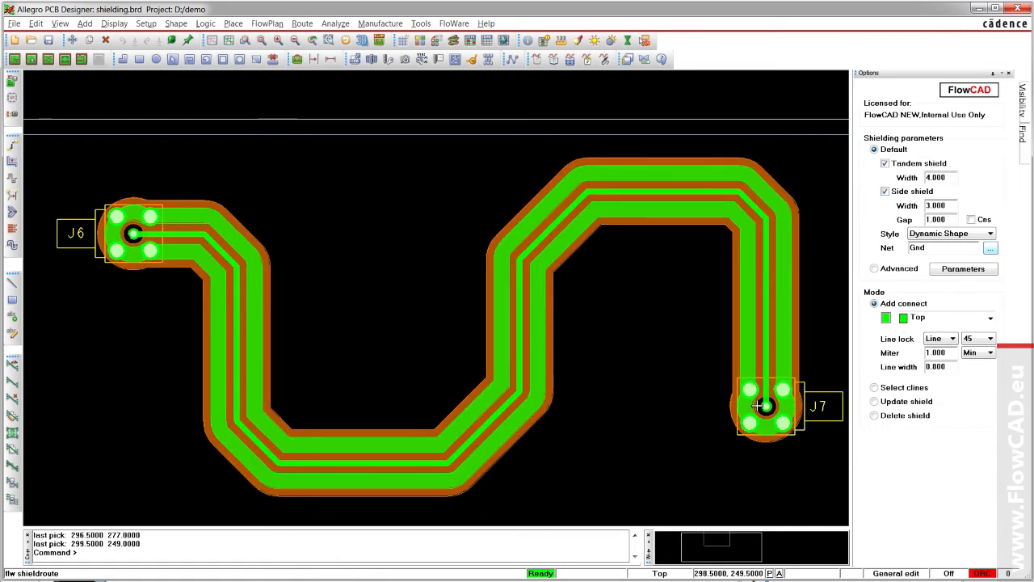
{"action": "mouse_move", "coordinate": [429, 265]}
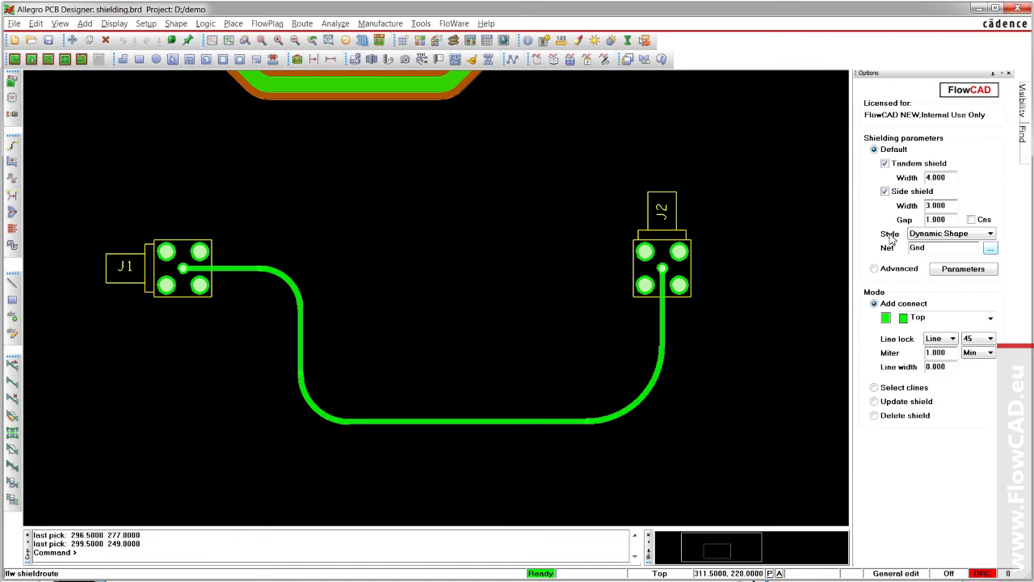
{"action": "mouse_move", "coordinate": [833, 274]}
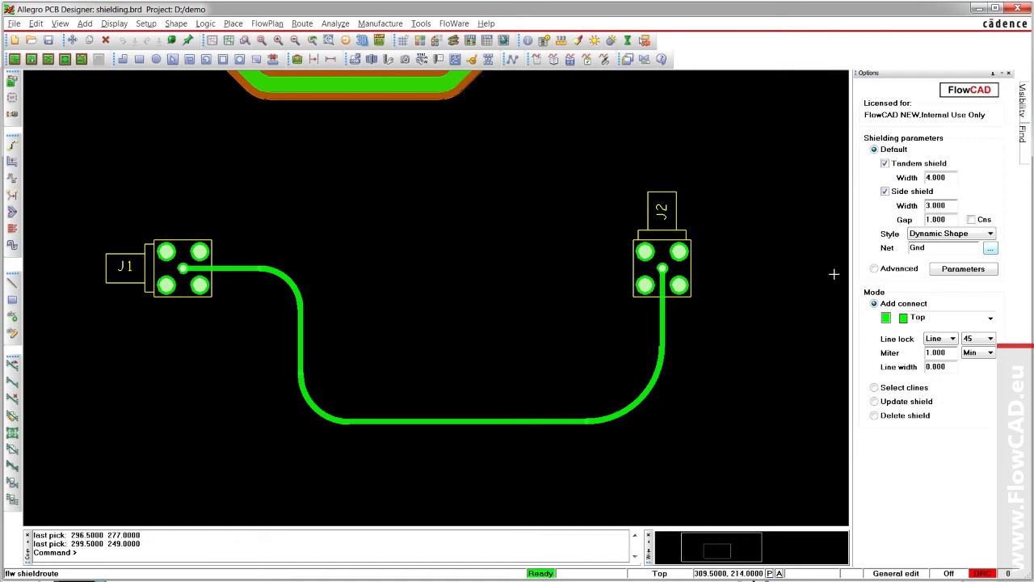
Shield the existing J1–J2 cline with constraint-driven gap and tandem width 4.500.
{"action": "left_click", "coordinate": [874, 388]}
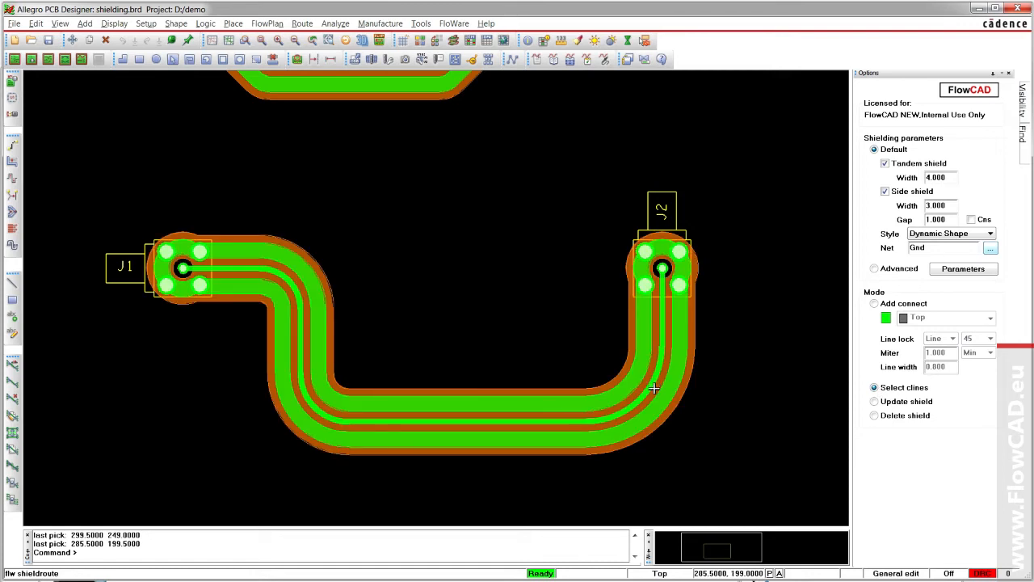
{"action": "mouse_move", "coordinate": [743, 331]}
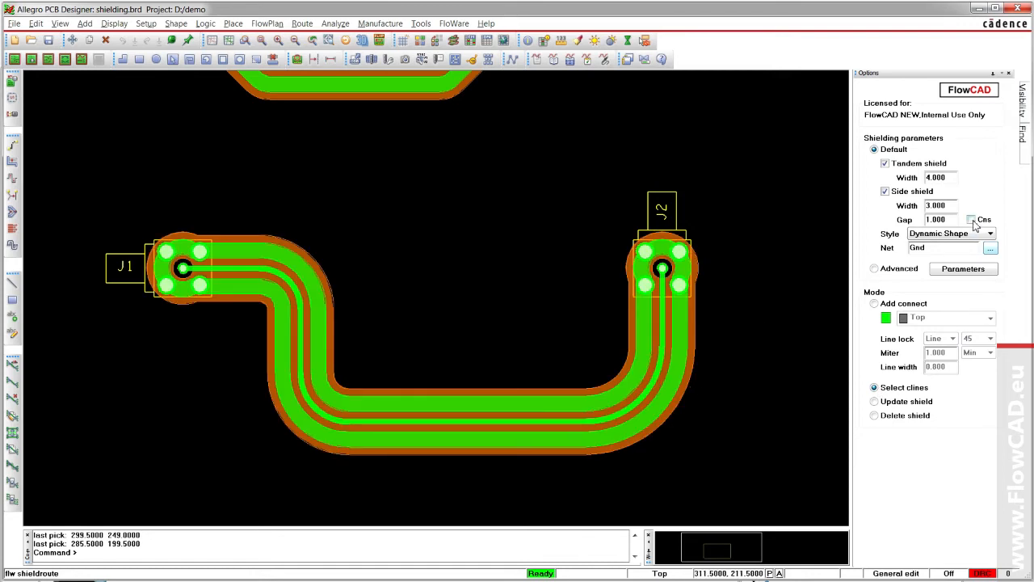
{"action": "left_click", "coordinate": [973, 220]}
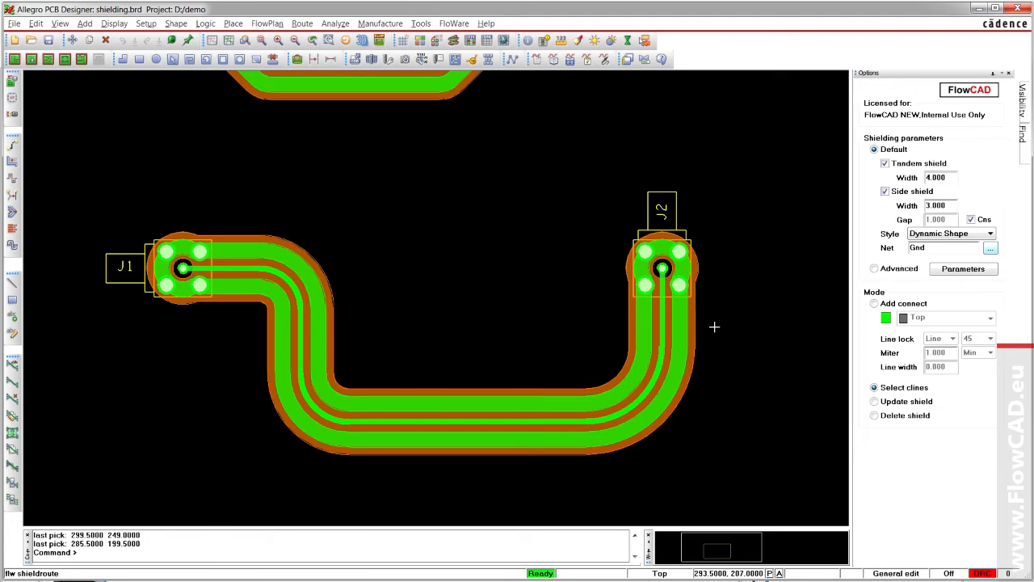
{"action": "mouse_move", "coordinate": [664, 325]}
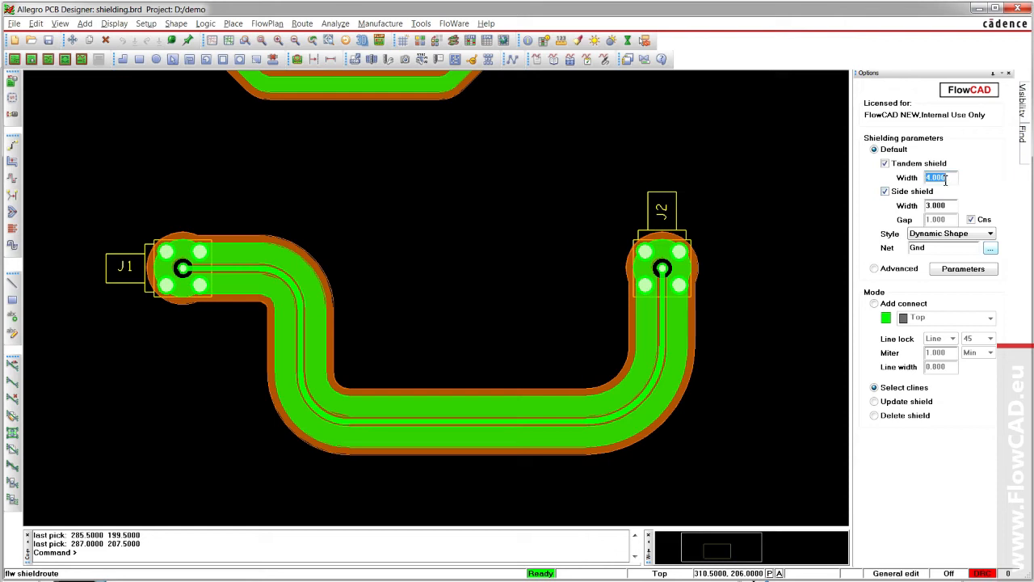
{"action": "type", "text": "4.500"}
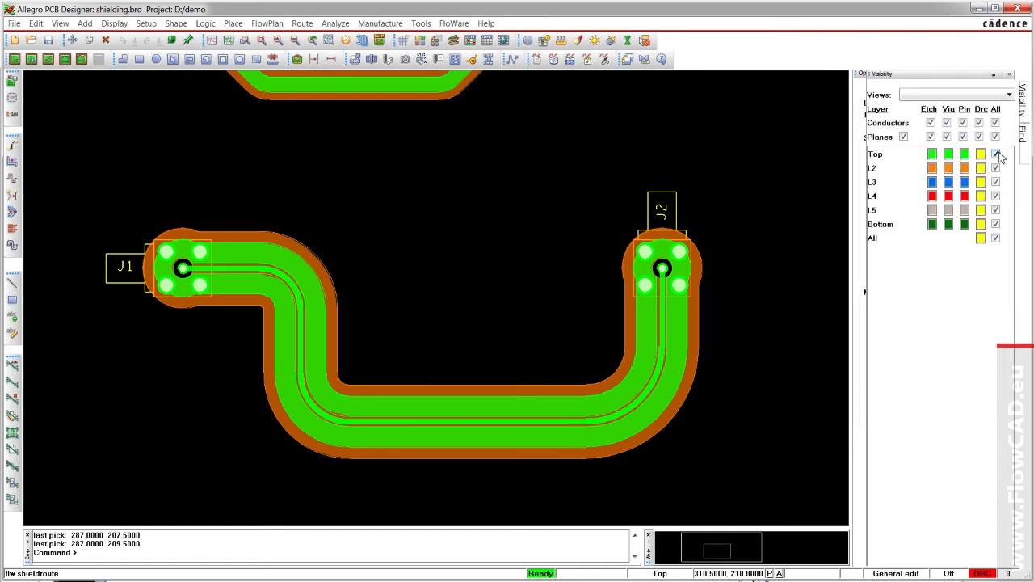
{"action": "left_click", "coordinate": [931, 154]}
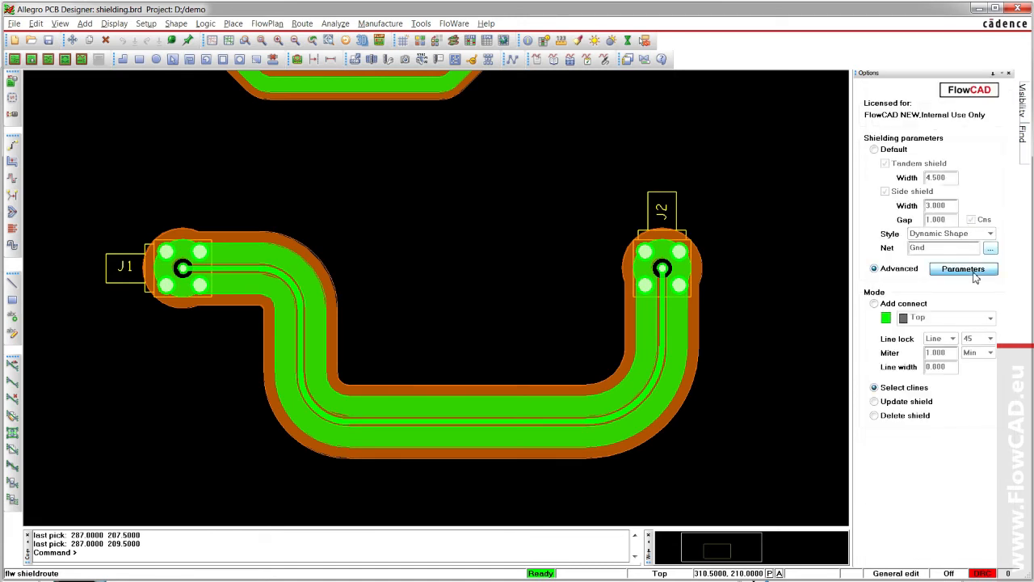
Enable tandem shielding on inner layers L2 and L3 tied to GND via Advanced Parameters.
{"action": "left_click", "coordinate": [963, 268]}
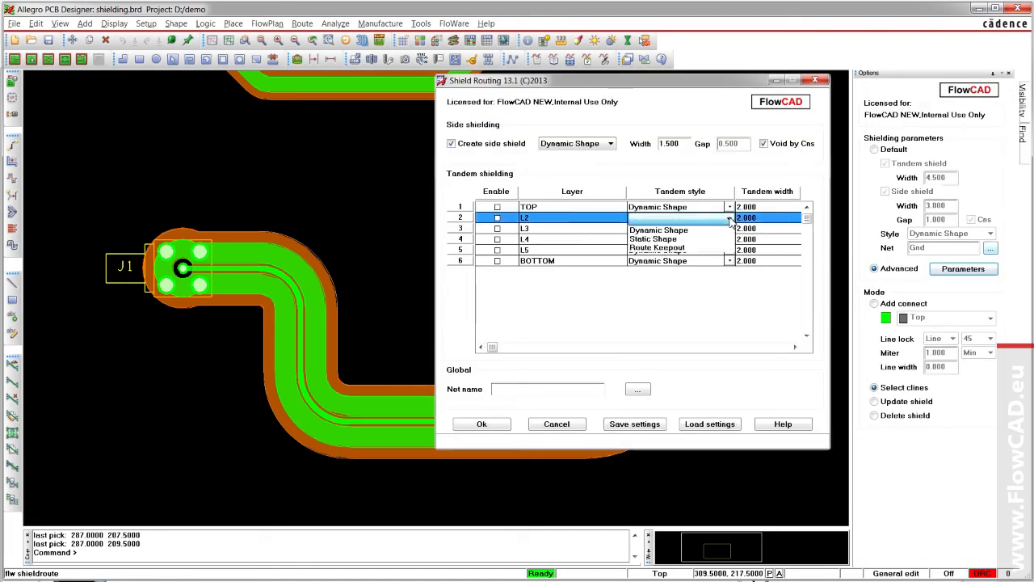
{"action": "left_click", "coordinate": [657, 229]}
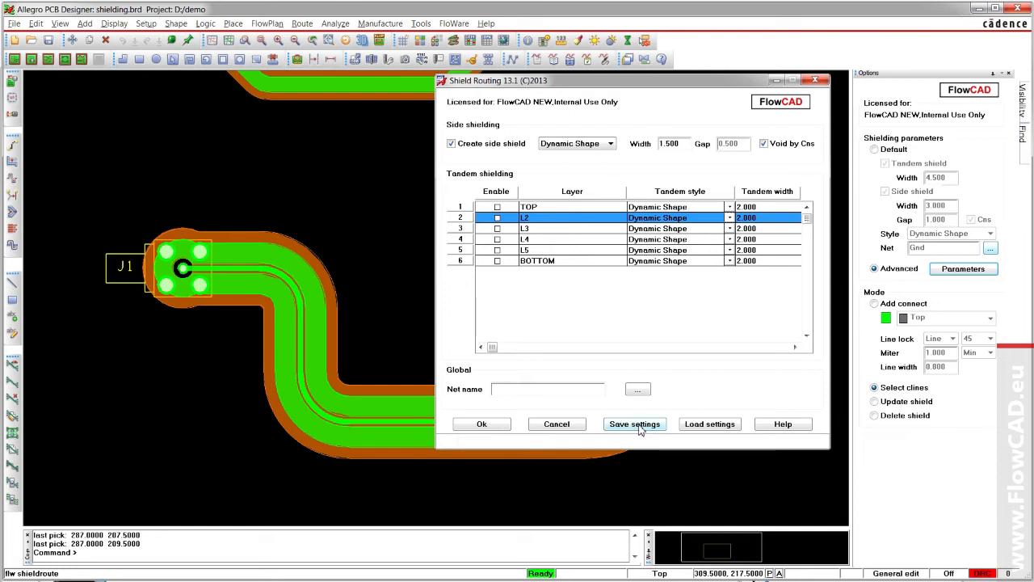
{"action": "mouse_move", "coordinate": [709, 423]}
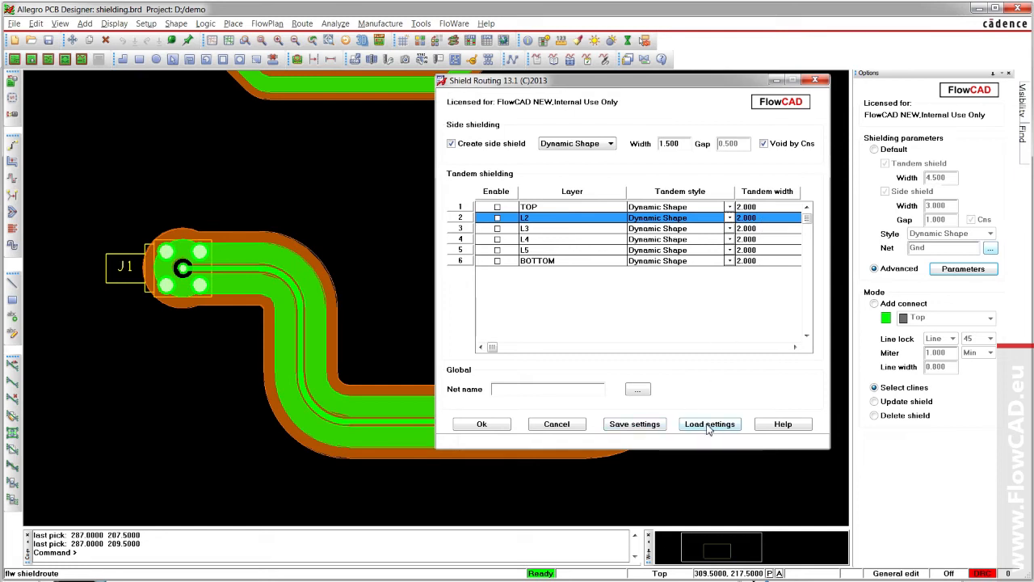
{"action": "left_click", "coordinate": [710, 423]}
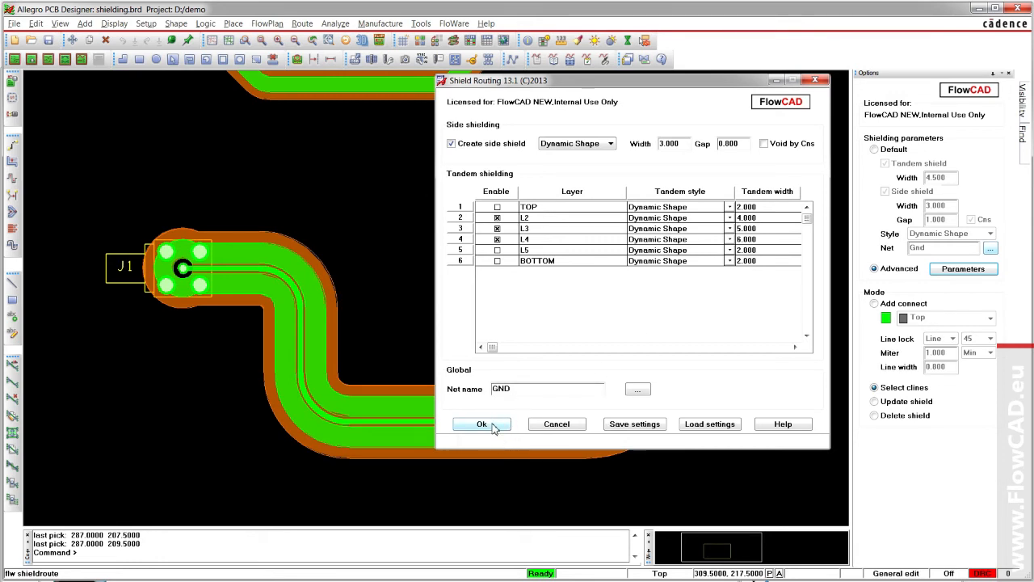
{"action": "left_click", "coordinate": [481, 424]}
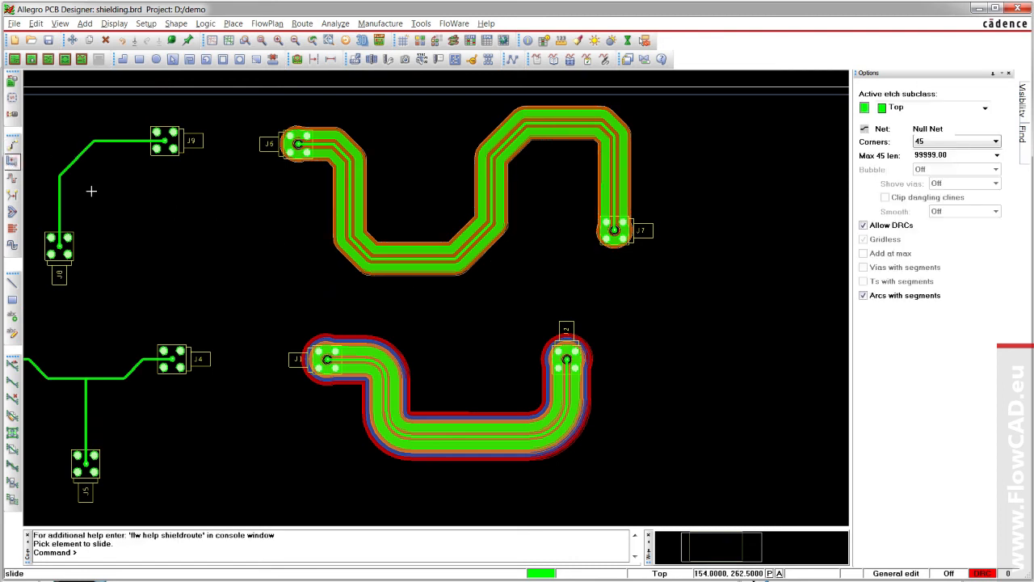
Slide the bottom J1–J2 segment down and regenerate its shield with Update shield.
{"action": "left_click", "coordinate": [400, 254]}
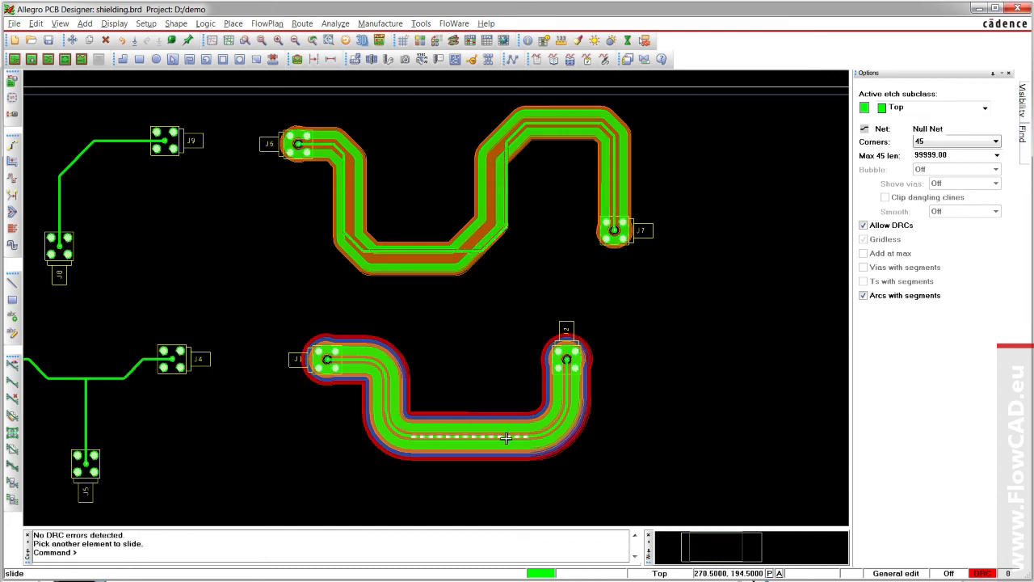
{"action": "right_click", "coordinate": [462, 359]}
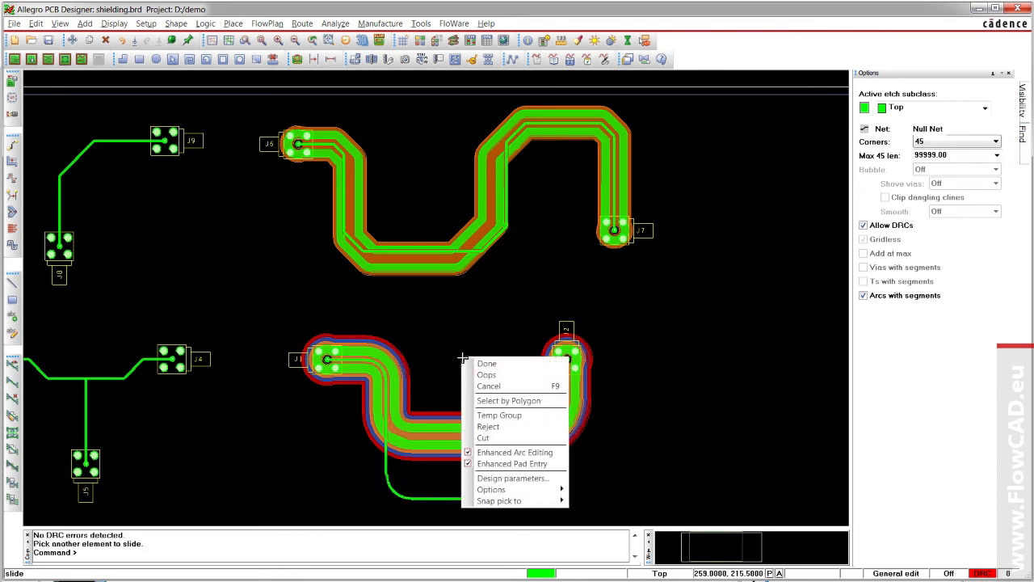
{"action": "left_click", "coordinate": [454, 22]}
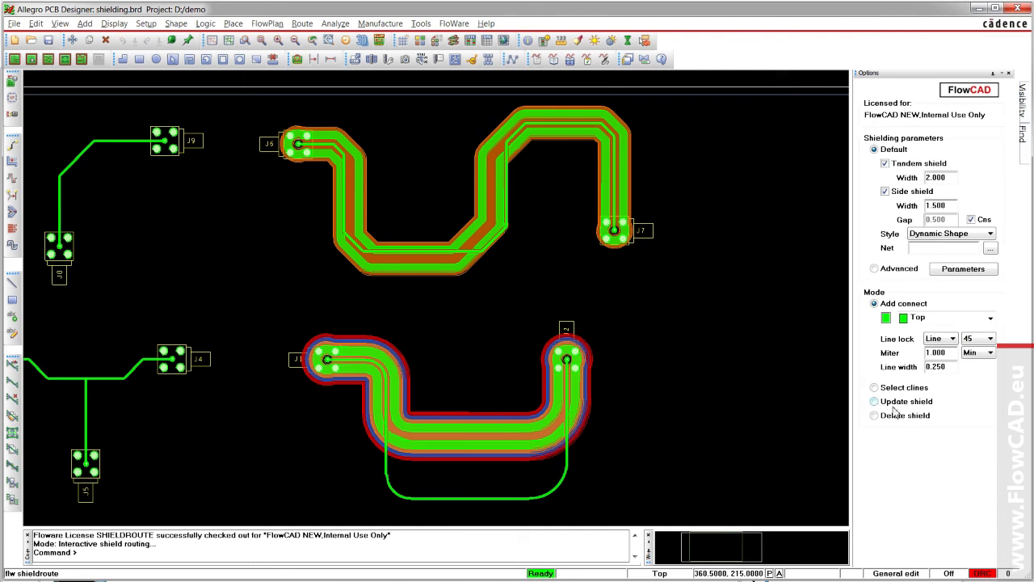
{"action": "left_click", "coordinate": [875, 401]}
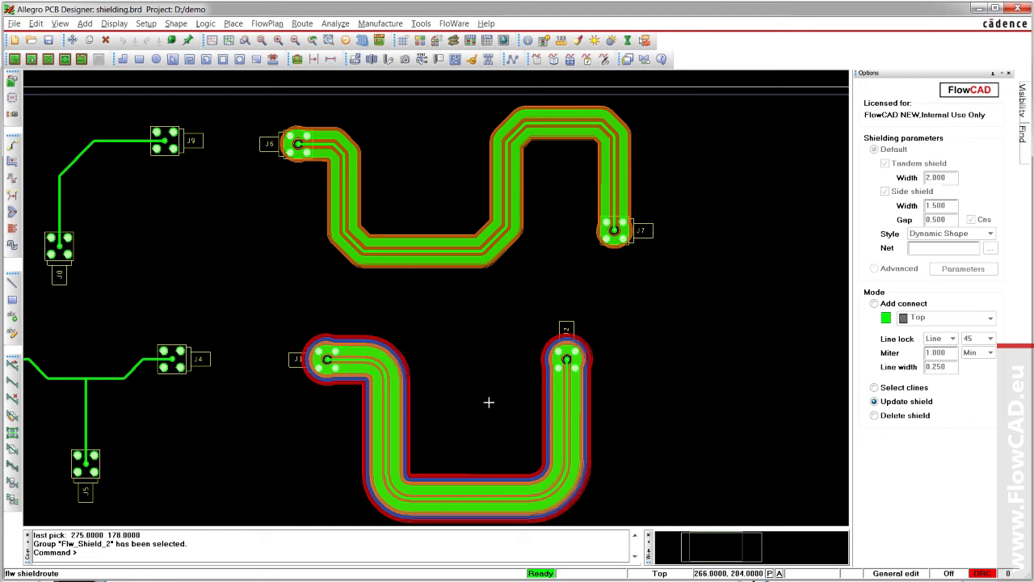
{"action": "mouse_move", "coordinate": [804, 404]}
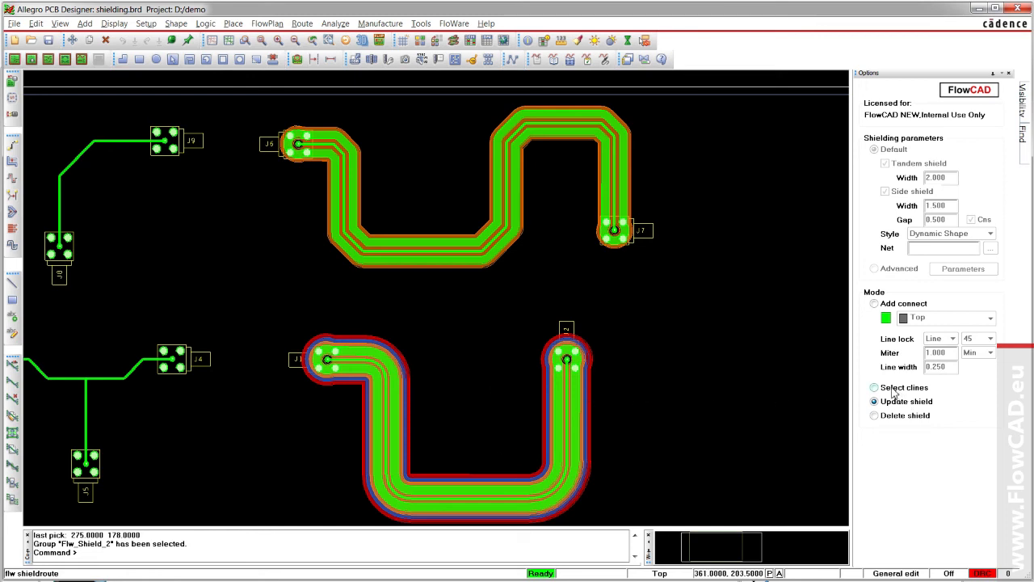
Shield the existing T-shaped J3–J4–J5 clines with Gnd.
{"action": "left_click", "coordinate": [873, 388]}
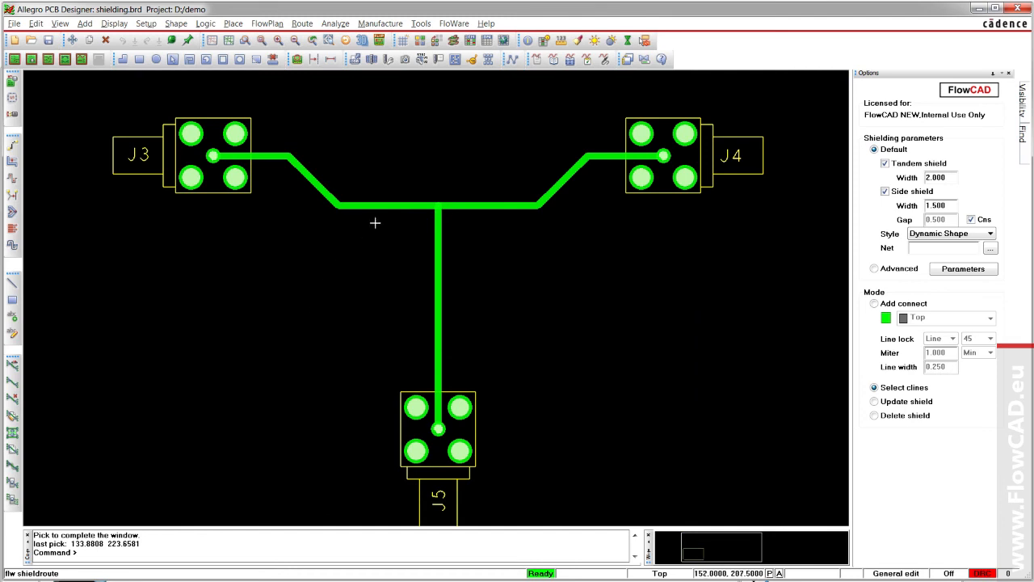
{"action": "right_click", "coordinate": [368, 232]}
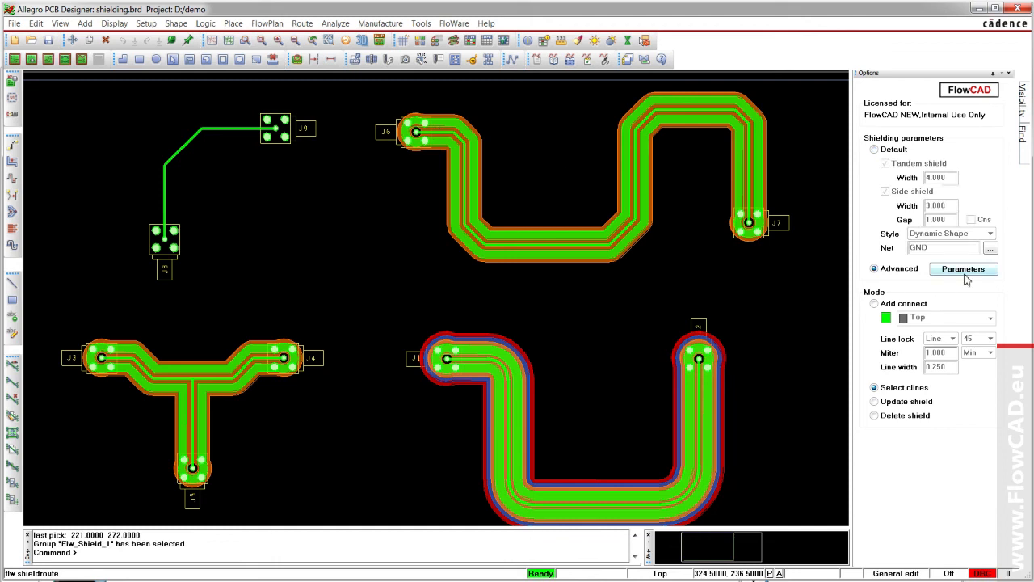
{"action": "left_click", "coordinate": [963, 269]}
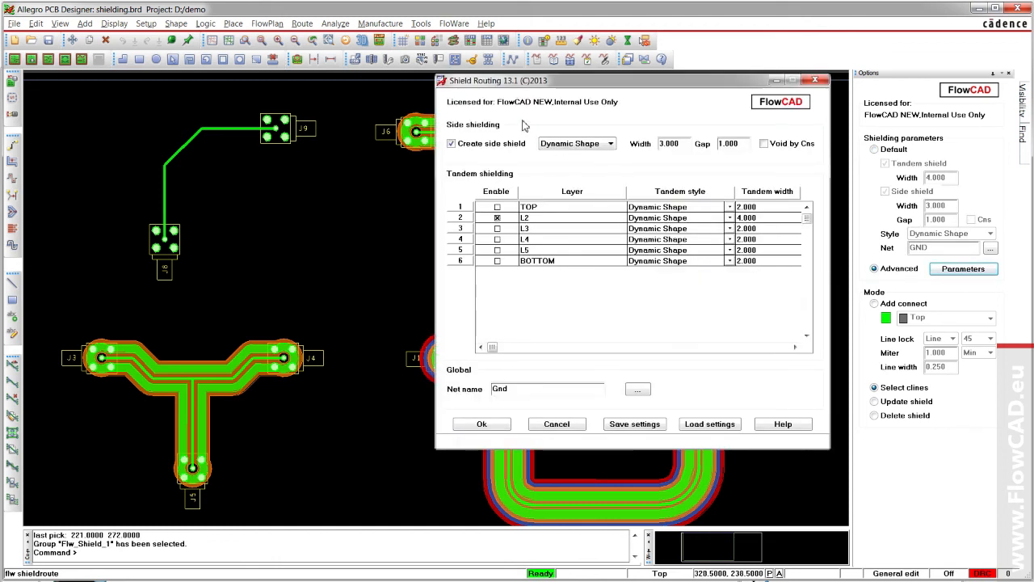
{"action": "mouse_move", "coordinate": [712, 158]}
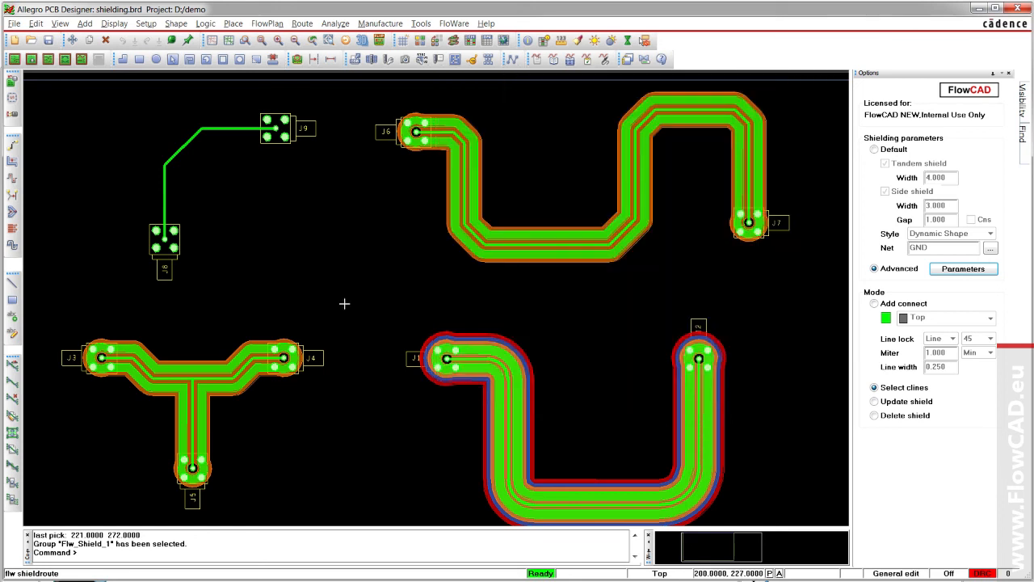
Complete Gnd shielding of the L-shaped J8–J9 cline and close Shield Routing with Ok.
{"action": "right_click", "coordinate": [345, 228]}
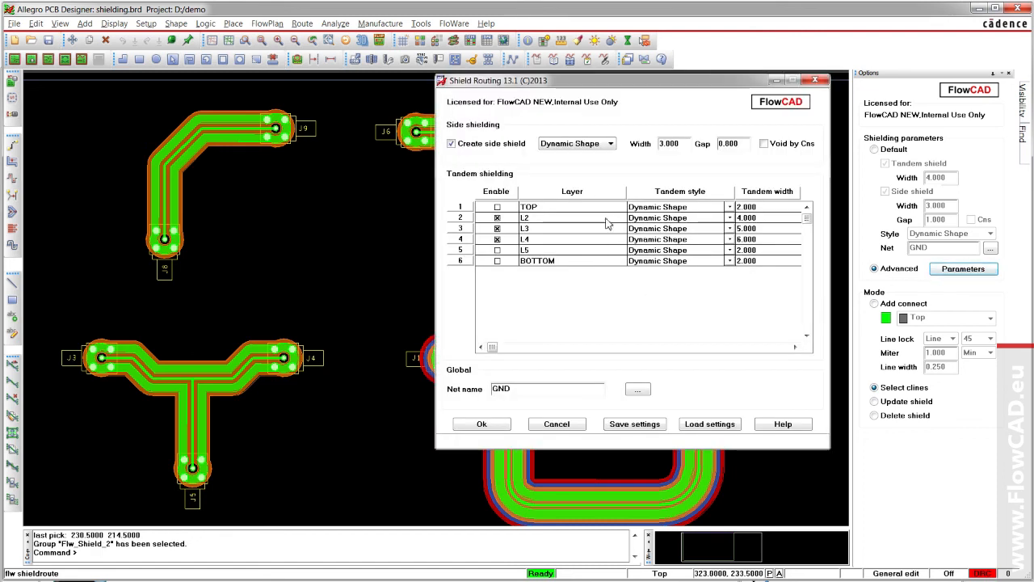
{"action": "left_click", "coordinate": [481, 423]}
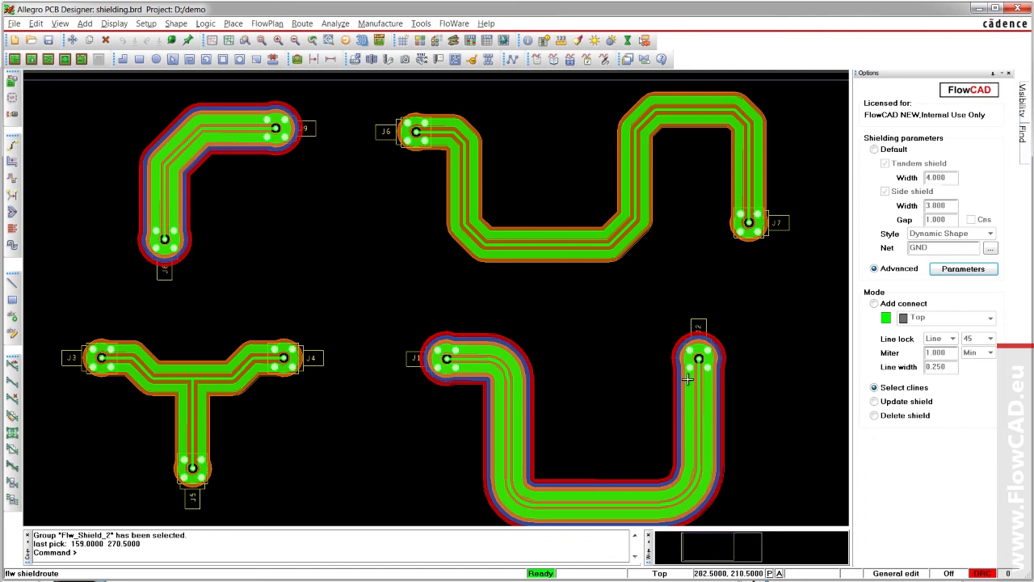
{"action": "left_click", "coordinate": [874, 416]}
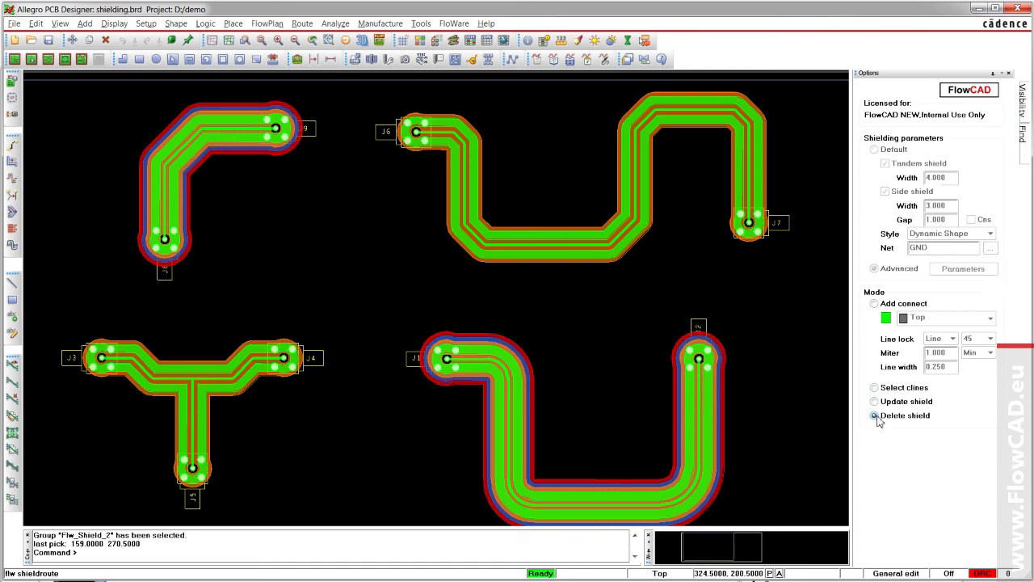